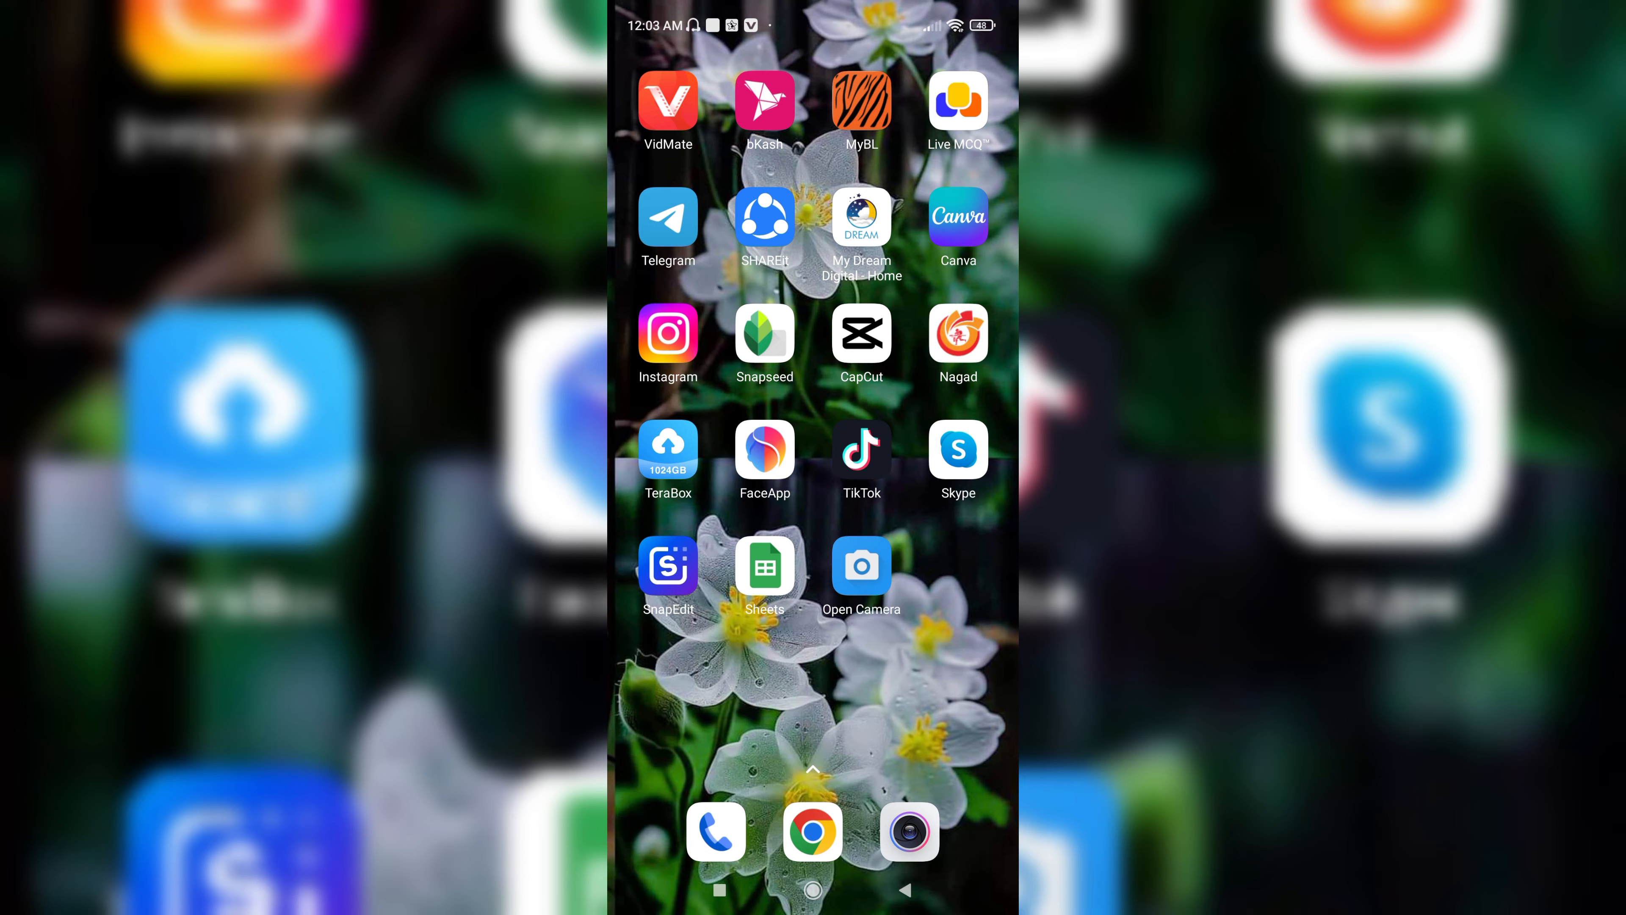
Begin a new CapCut project and choose the 00:27 dance video from the Videos album.
left_click(860, 333)
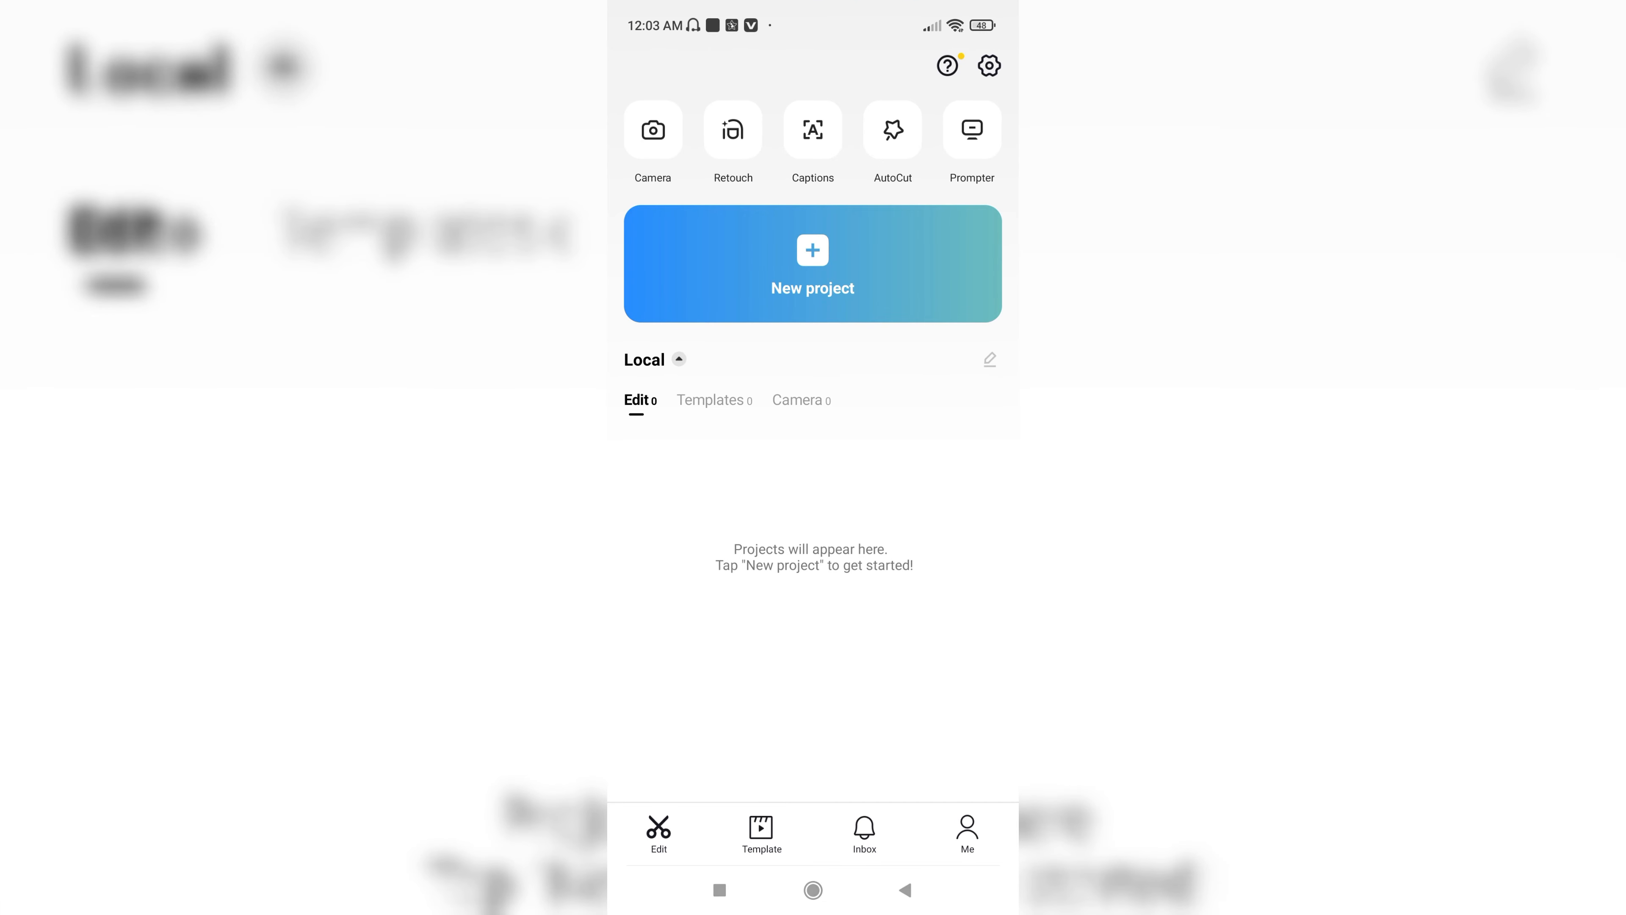
left_click(812, 262)
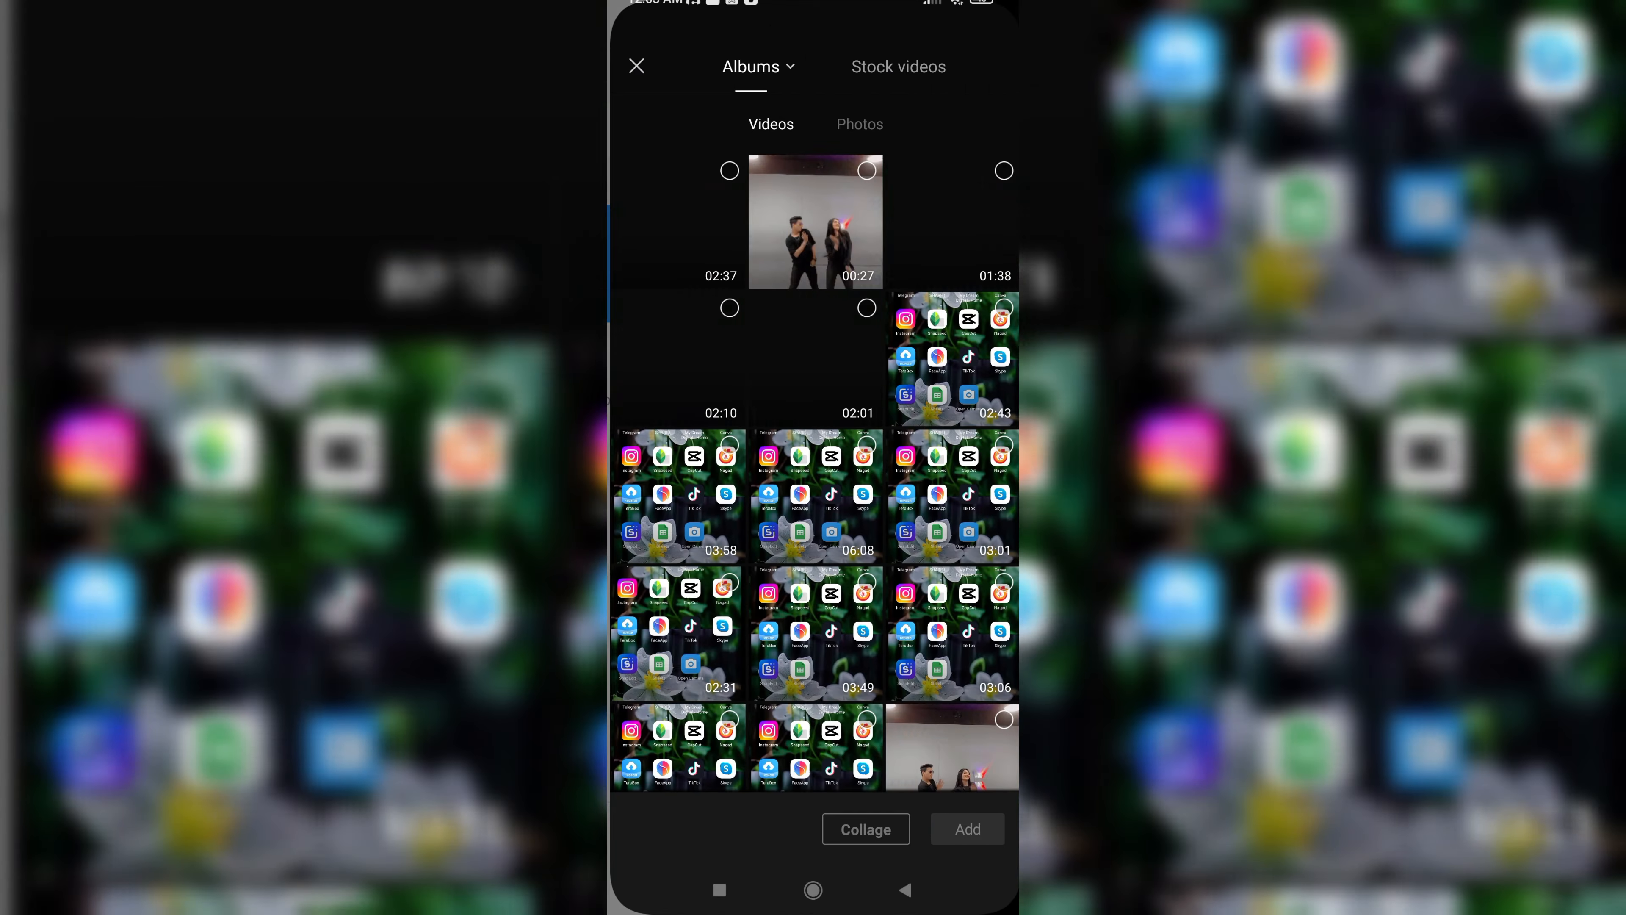
left_click(815, 221)
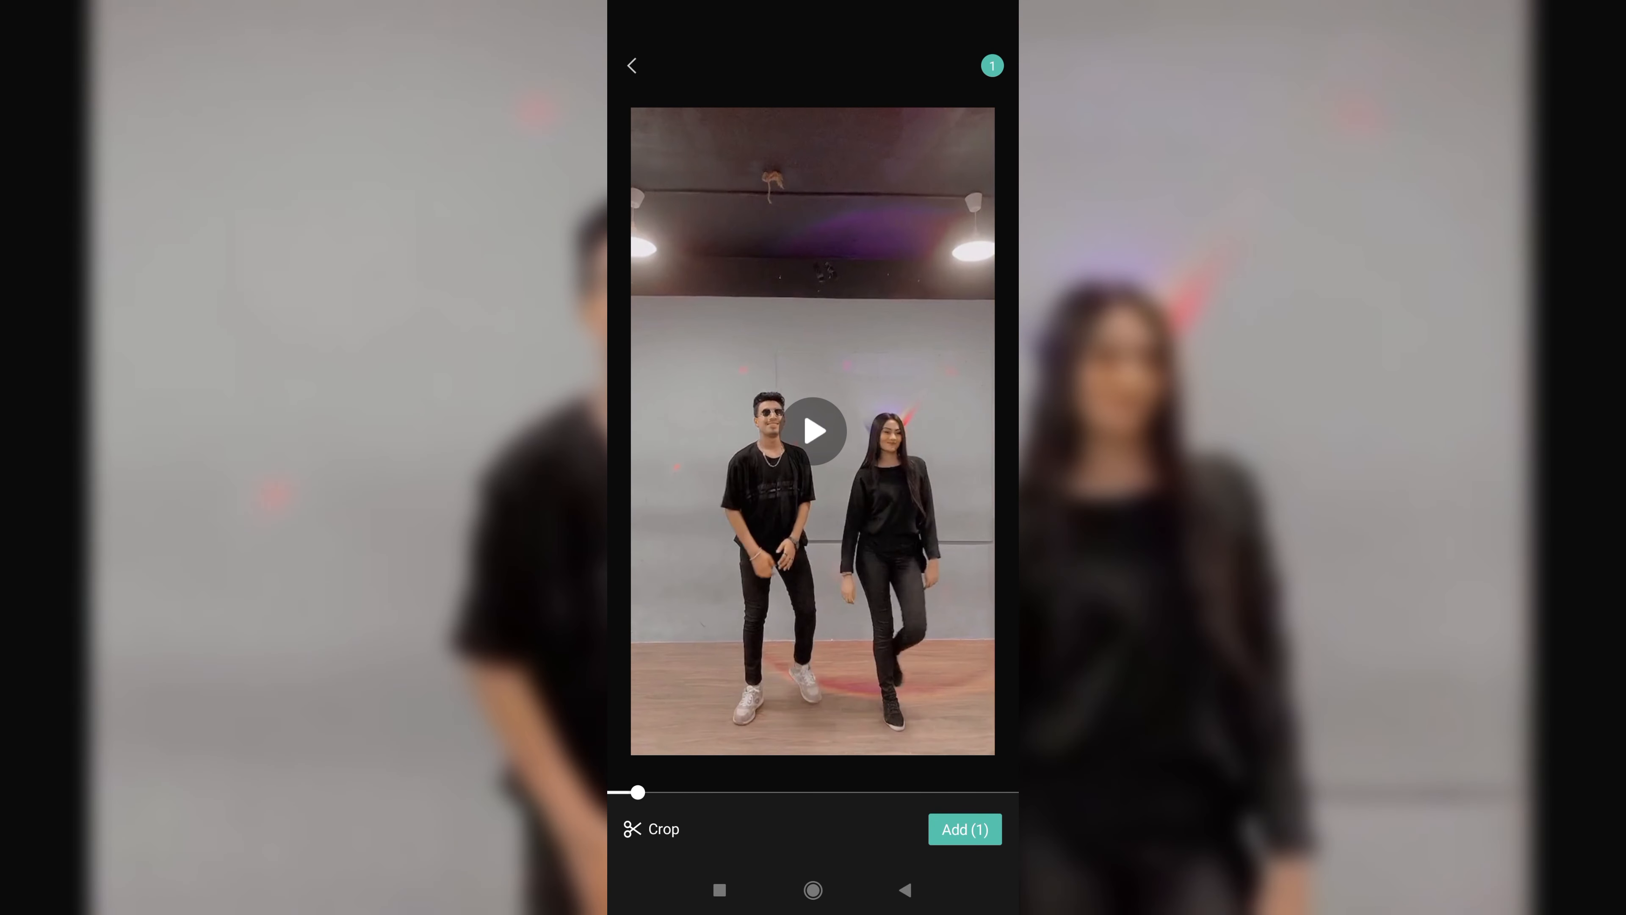
Add the dance video to the timeline and select its split-off first 2.2-second part.
left_click(962, 828)
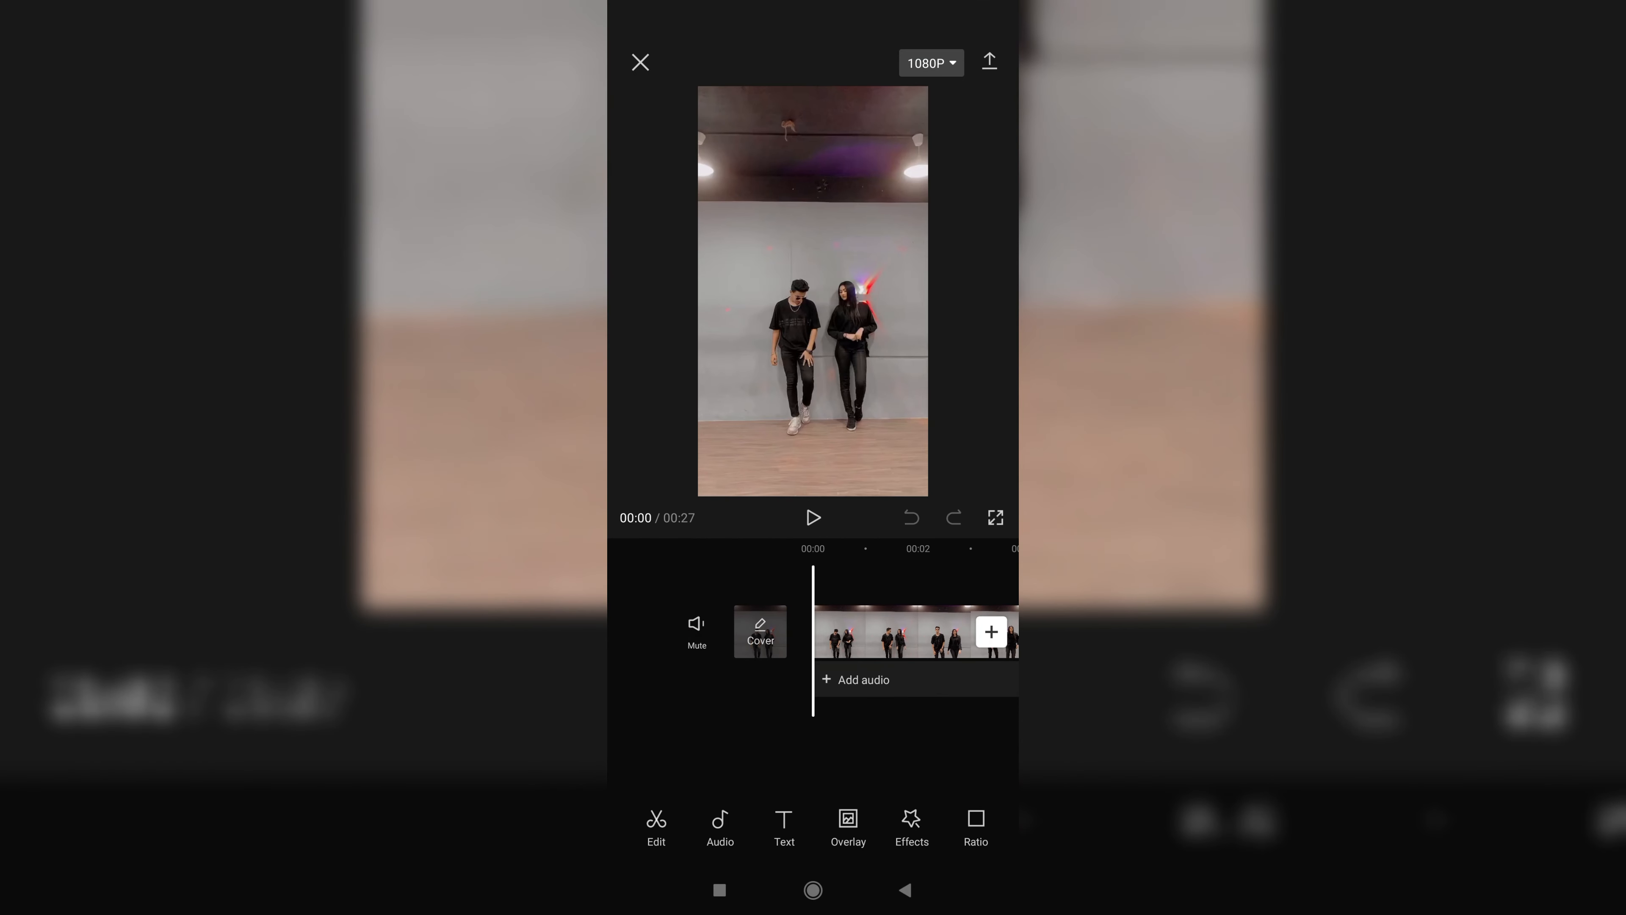
left_click(915, 632)
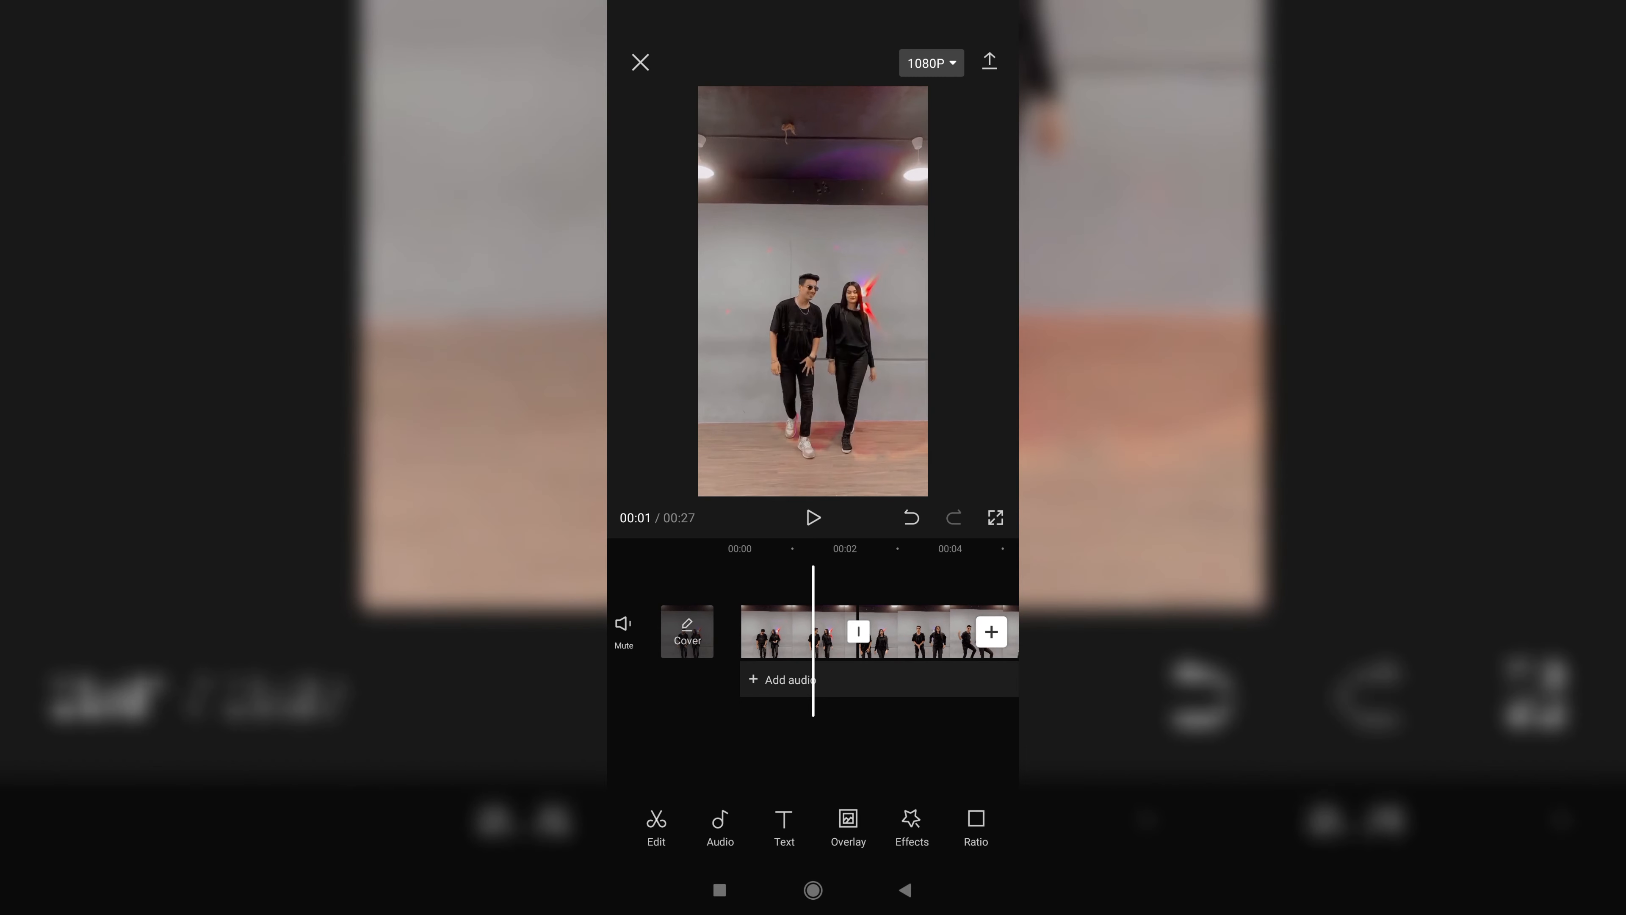
left_click(799, 631)
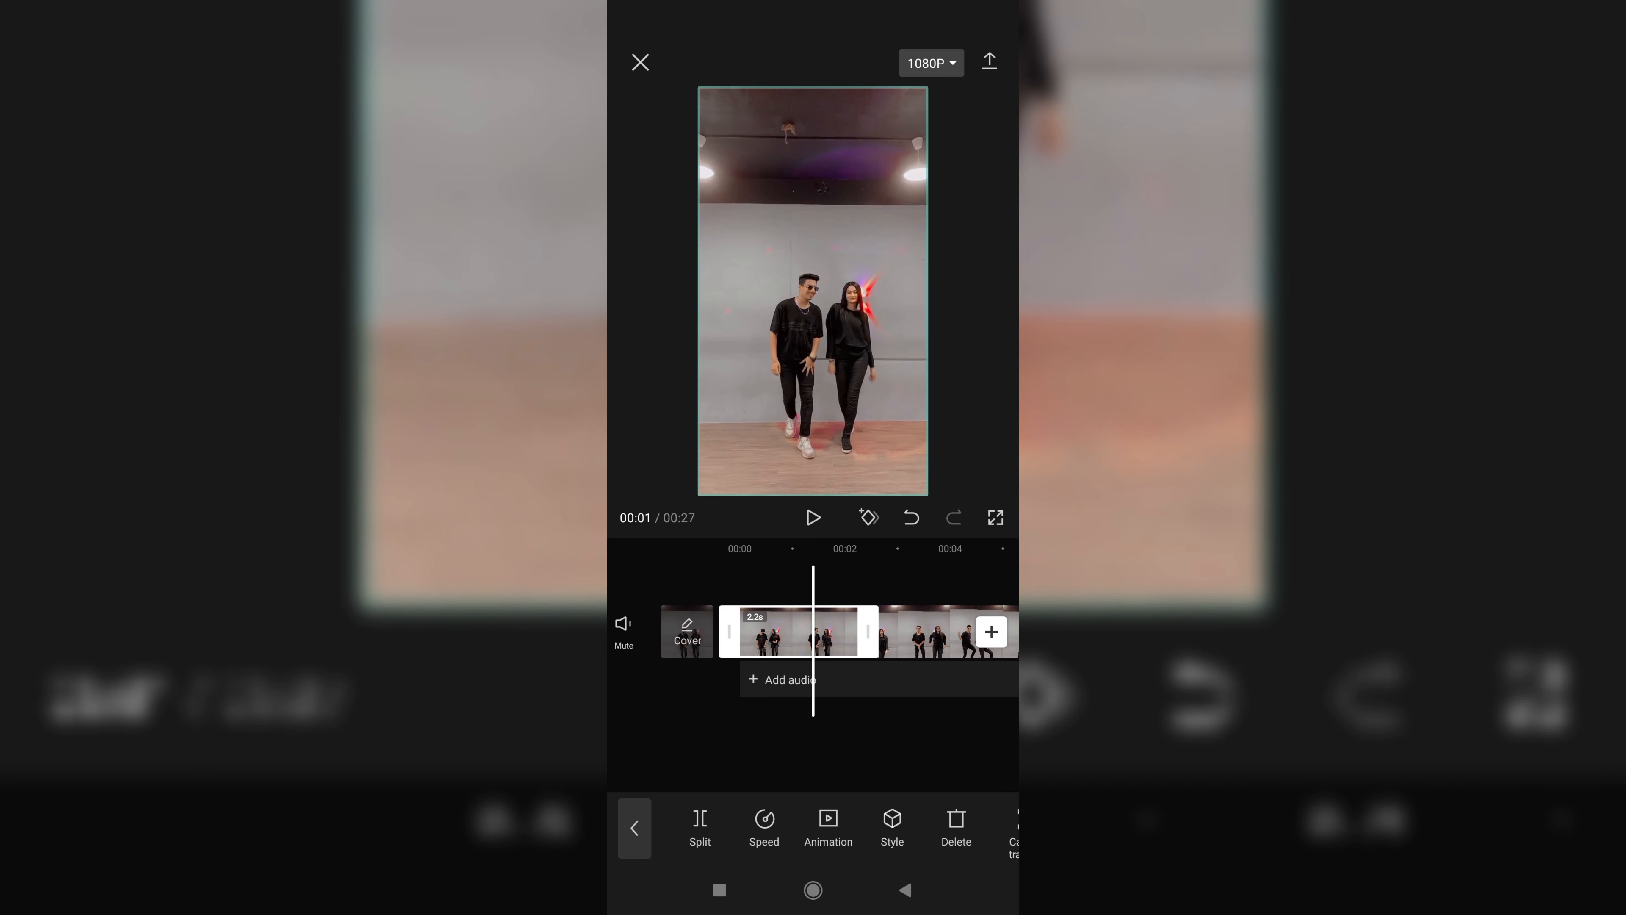
Set the 2.2-second part to Normal speed 0.5x, stretching it to 4.5 seconds.
left_click(762, 826)
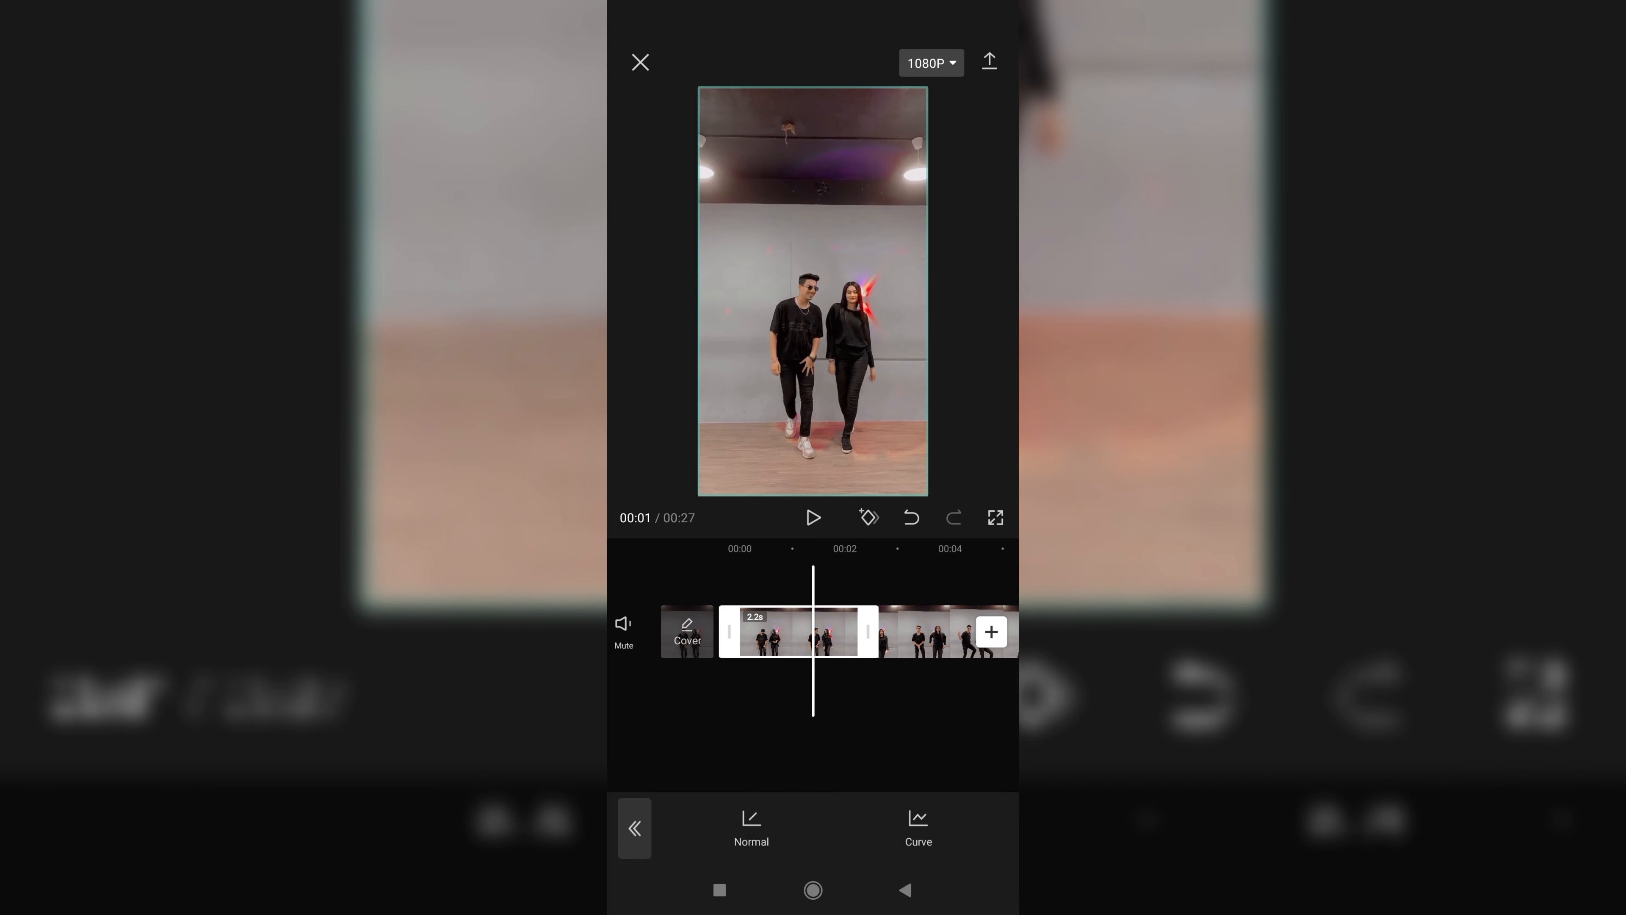
left_click(751, 826)
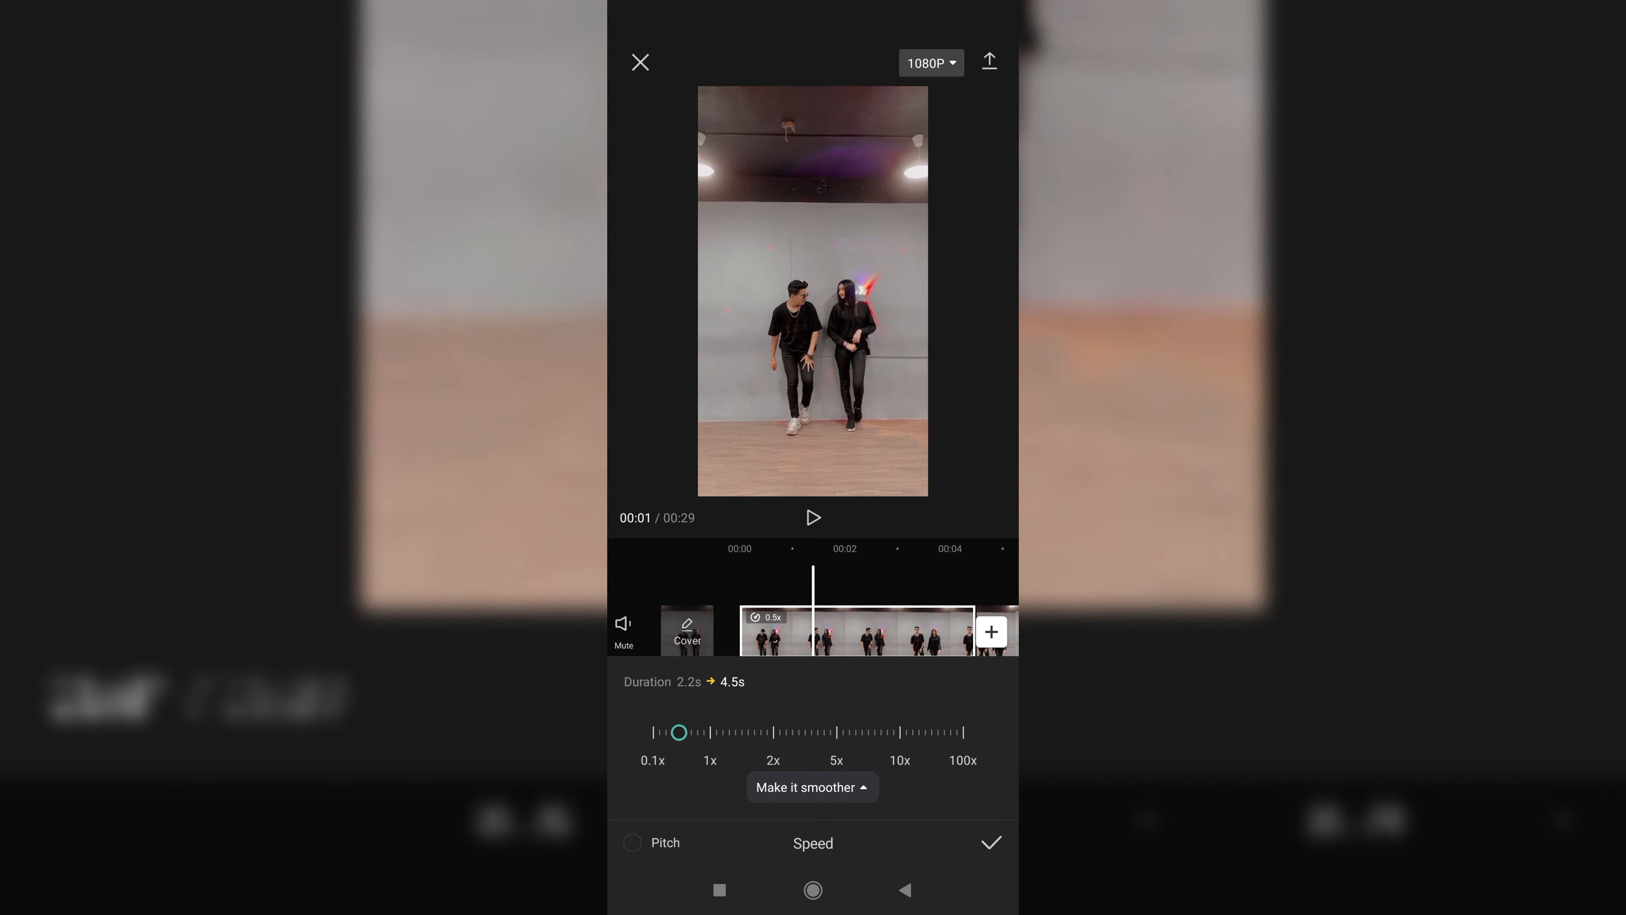
Enable Make it smoother with Better quality and apply the 0.5x slow motion.
left_click(811, 786)
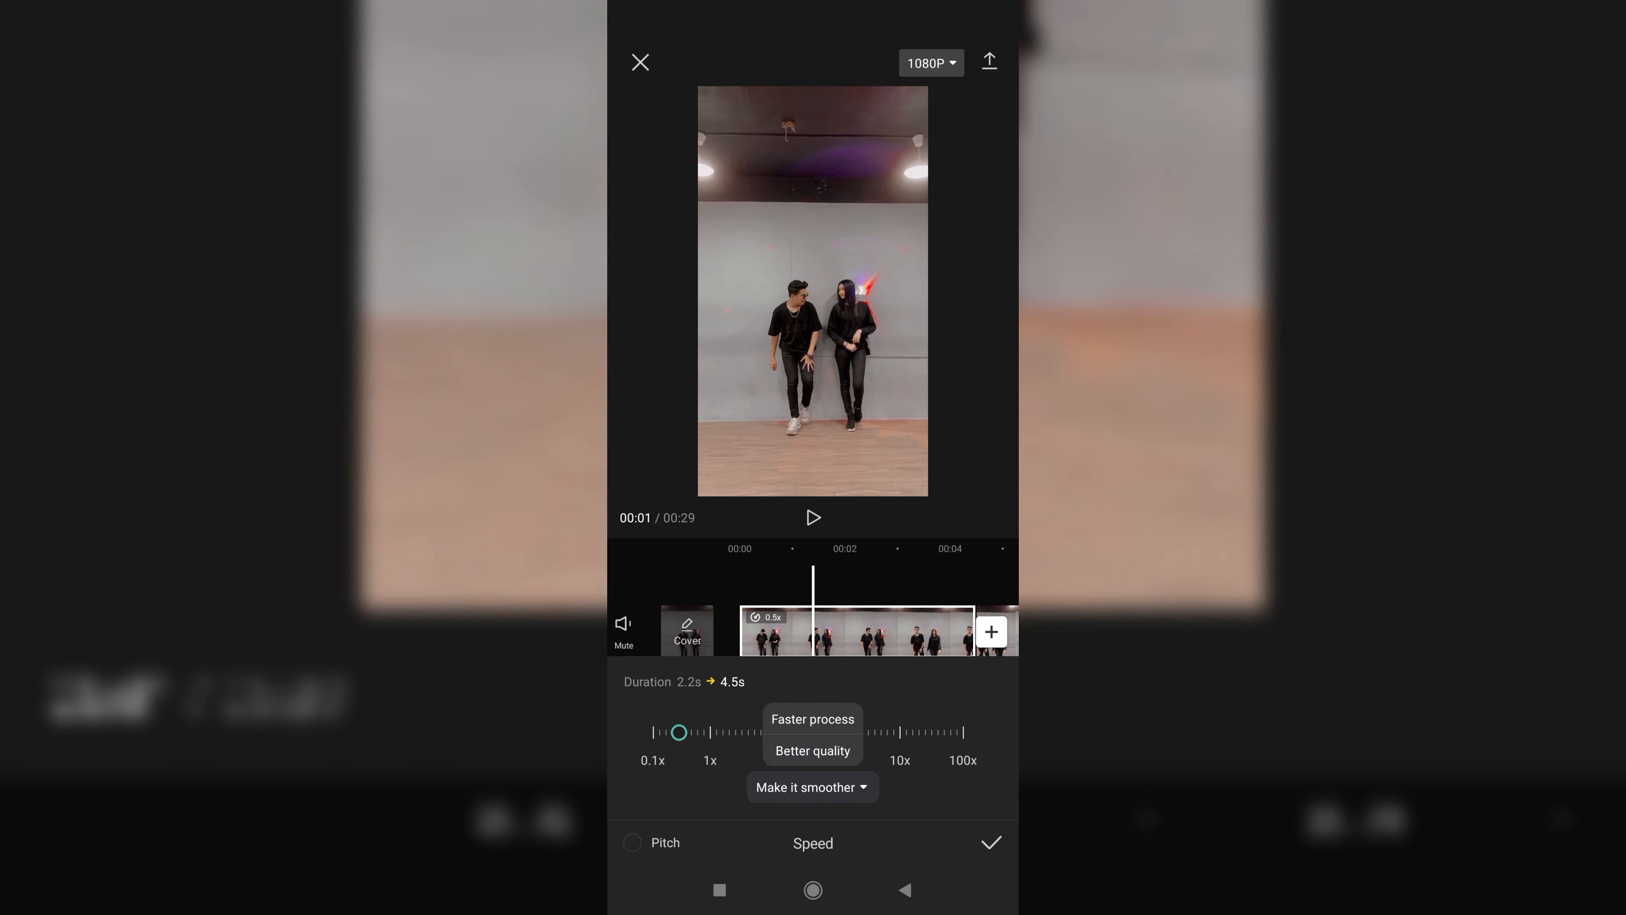
left_click(813, 750)
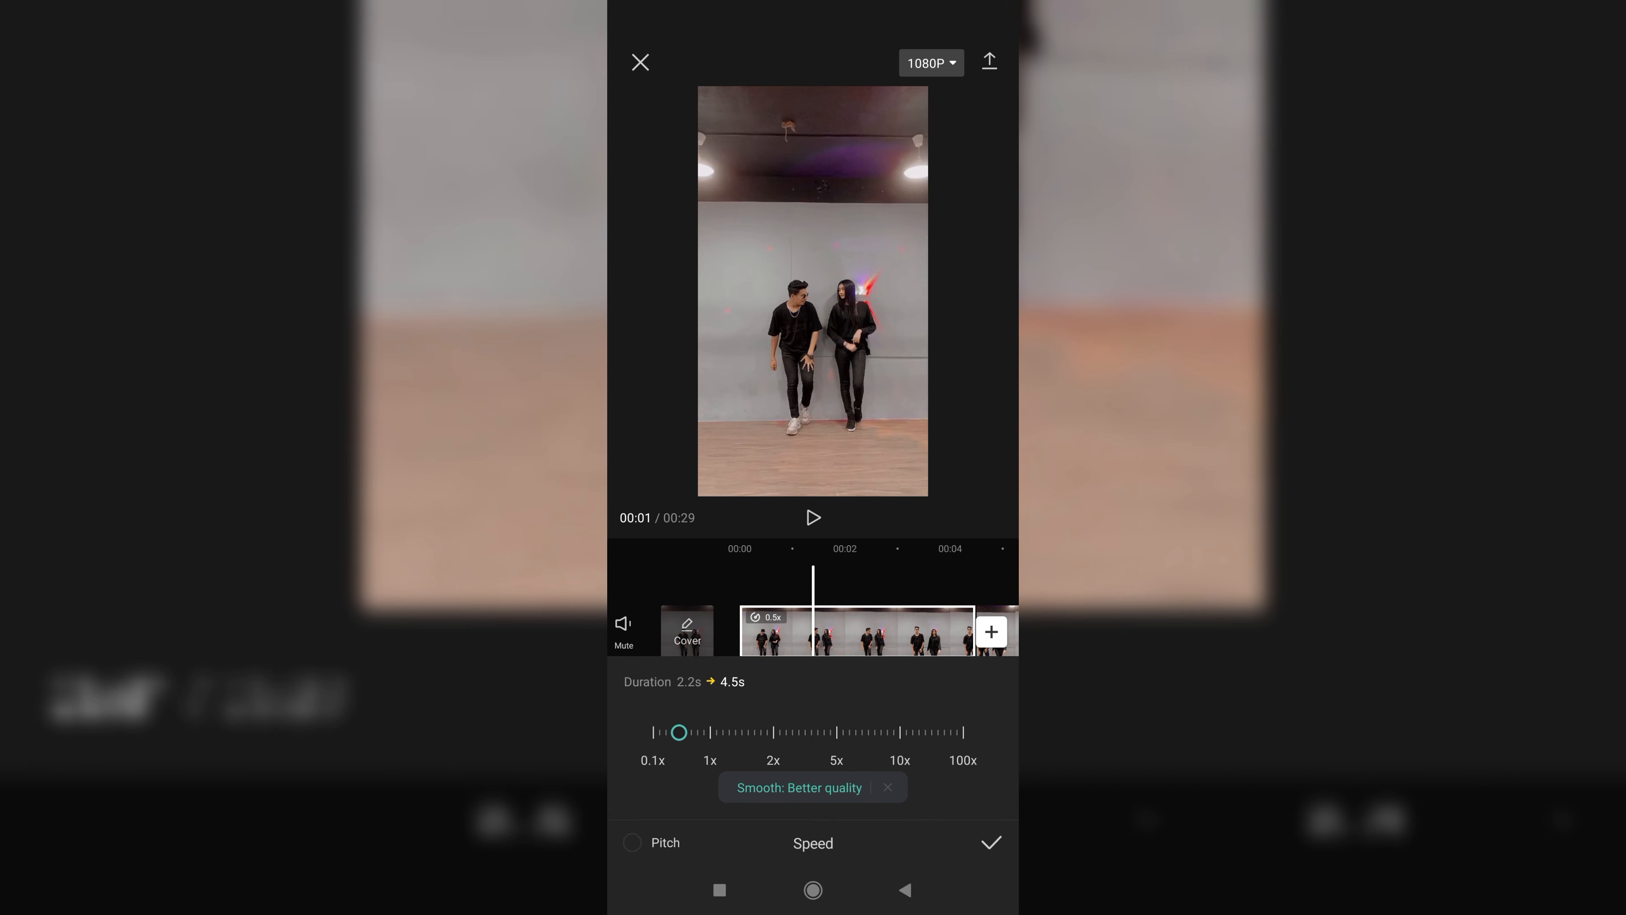
left_click(989, 842)
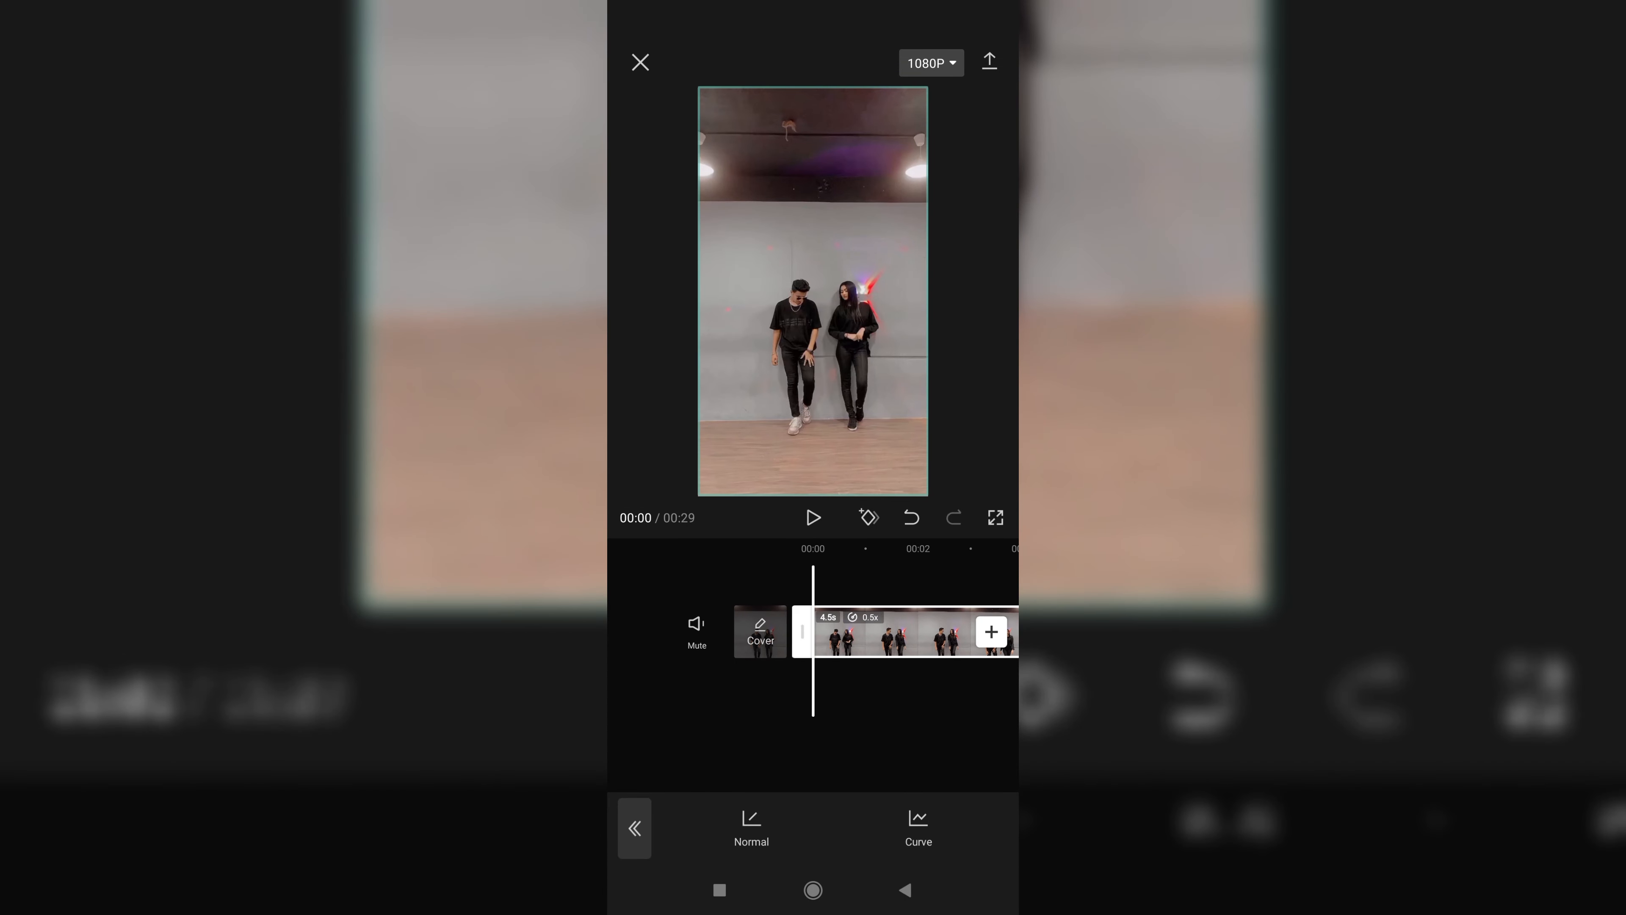
Preview the 29-second edit and start exporting the finished video.
left_click(813, 517)
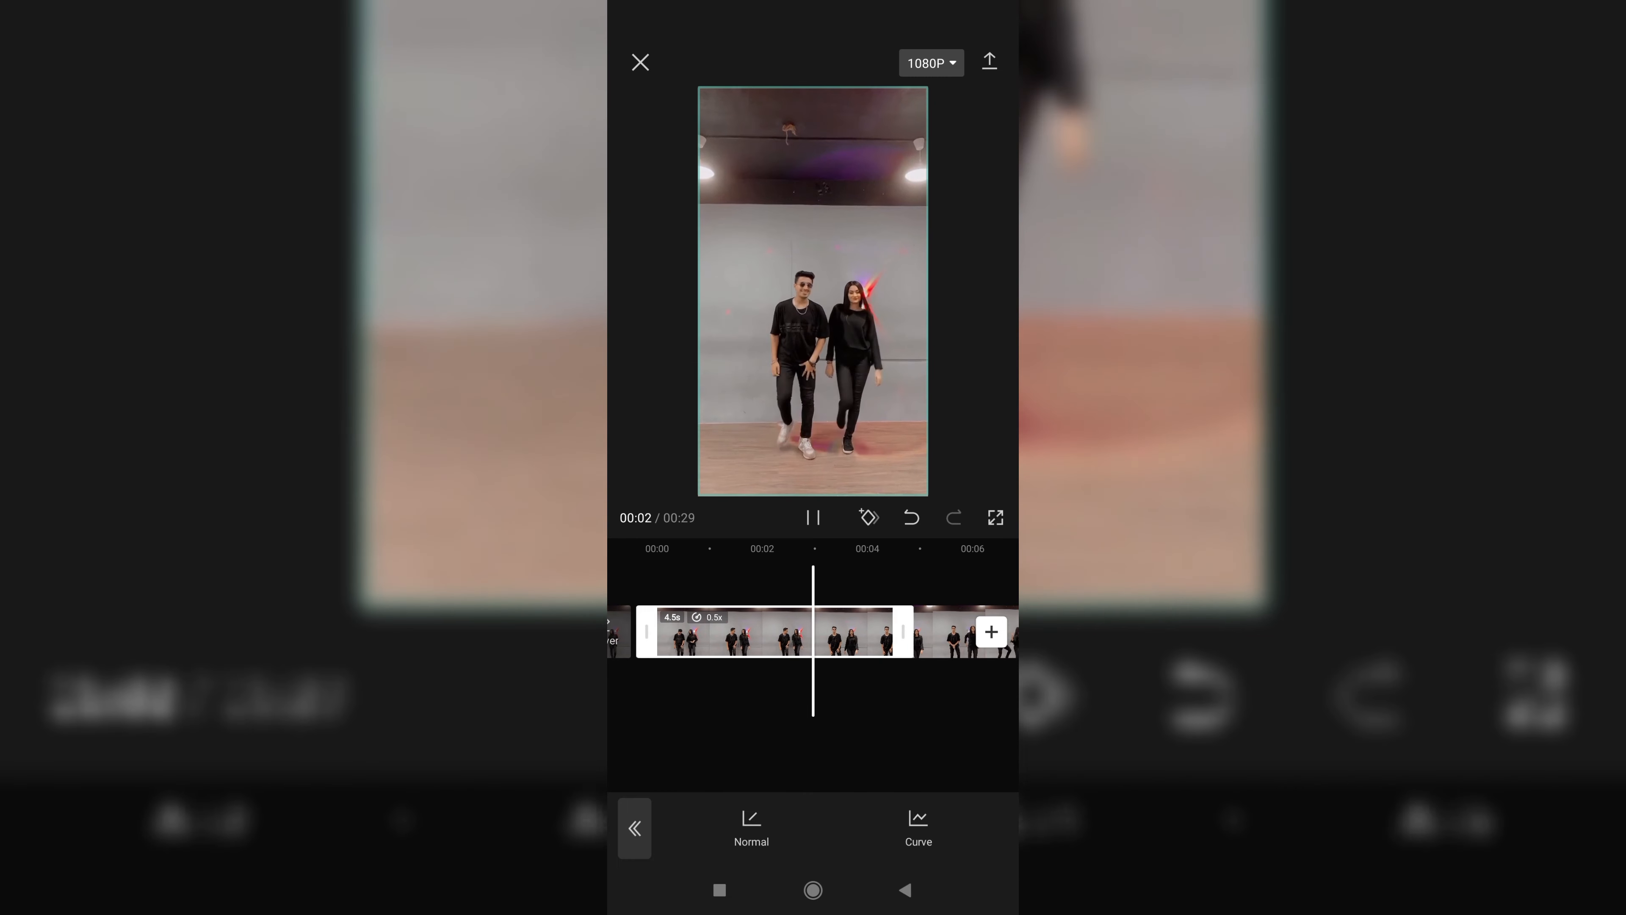
left_click(634, 827)
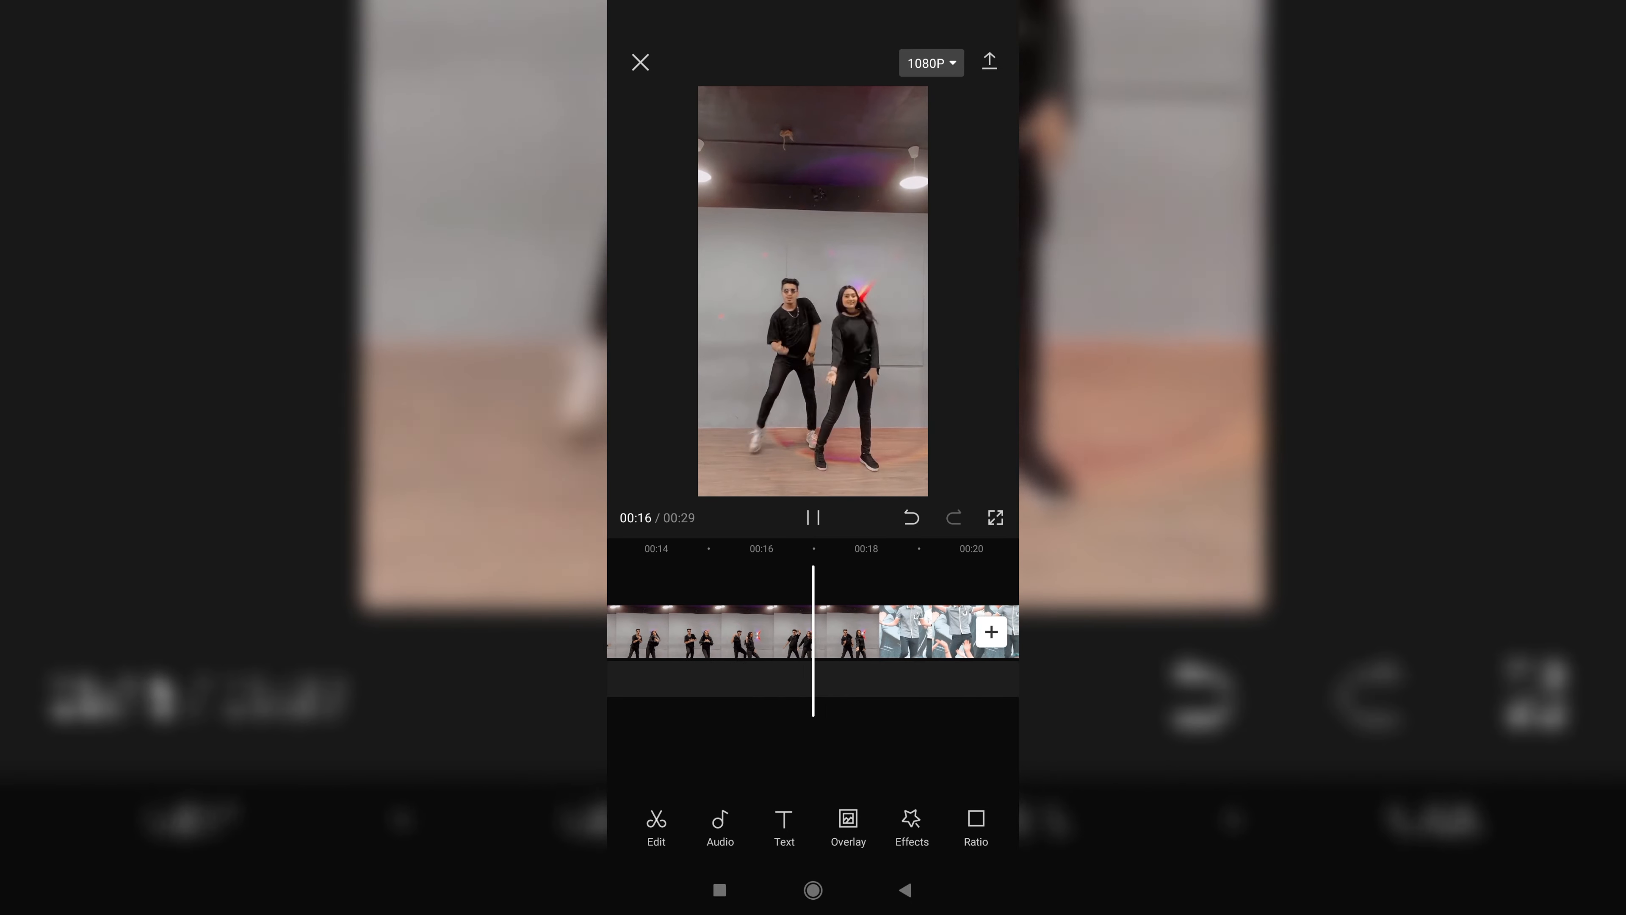
left_click(989, 61)
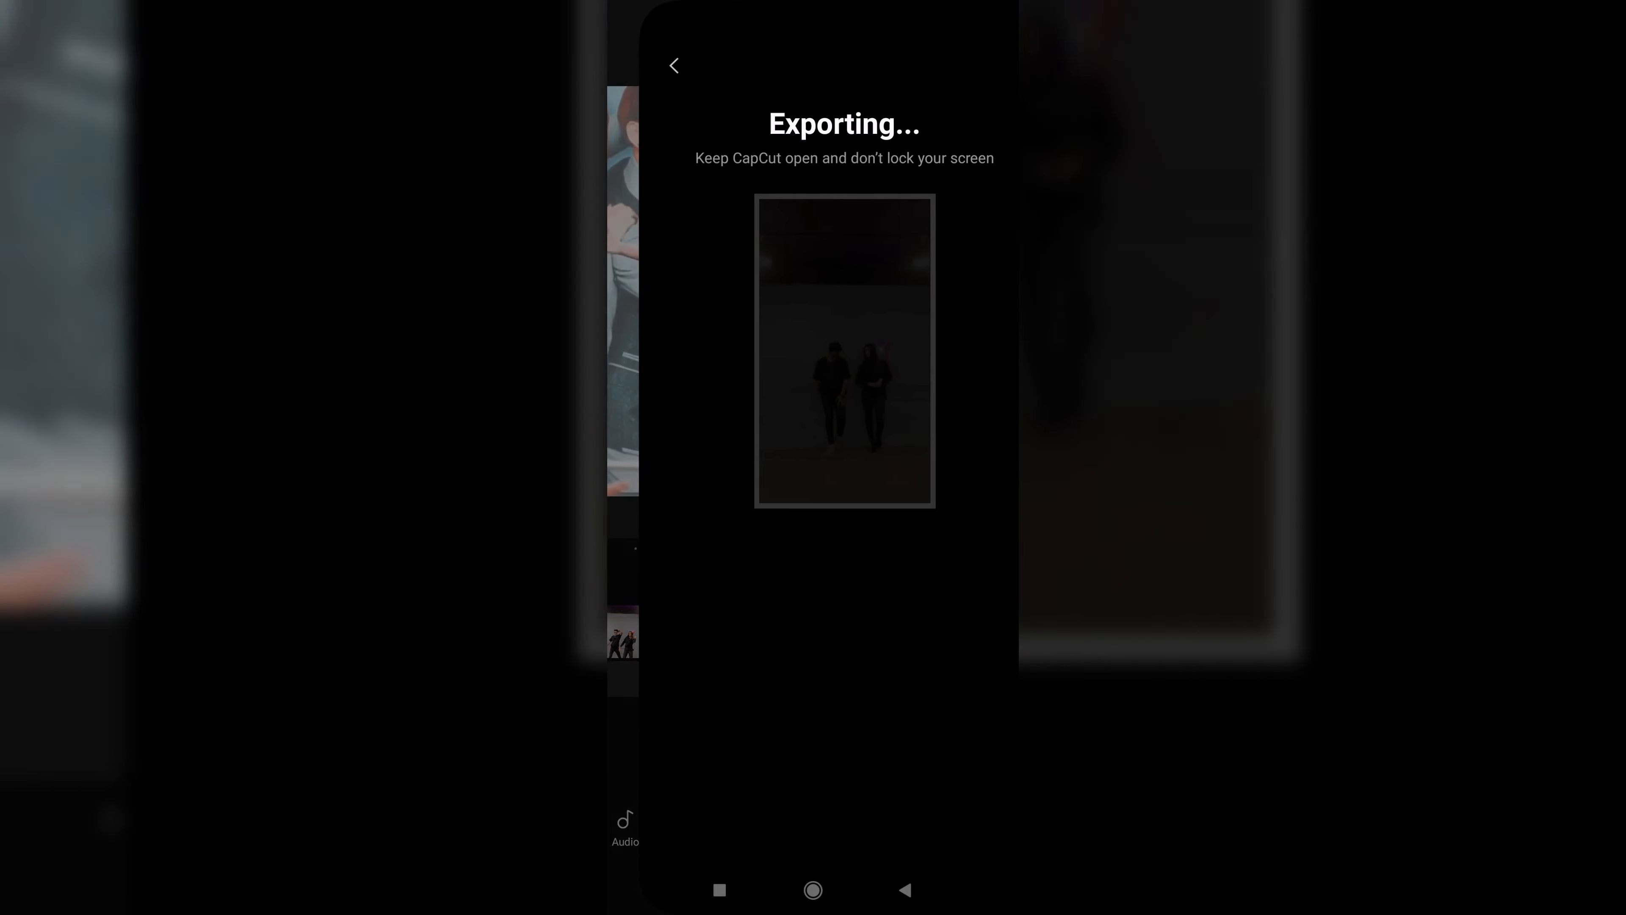